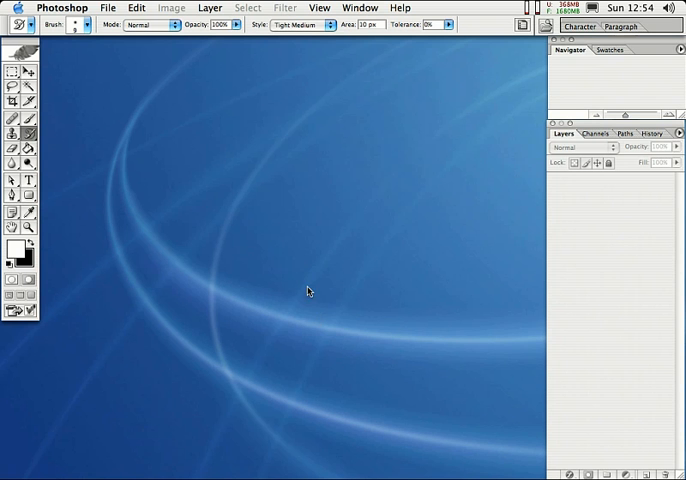
mouse_move(296, 260)
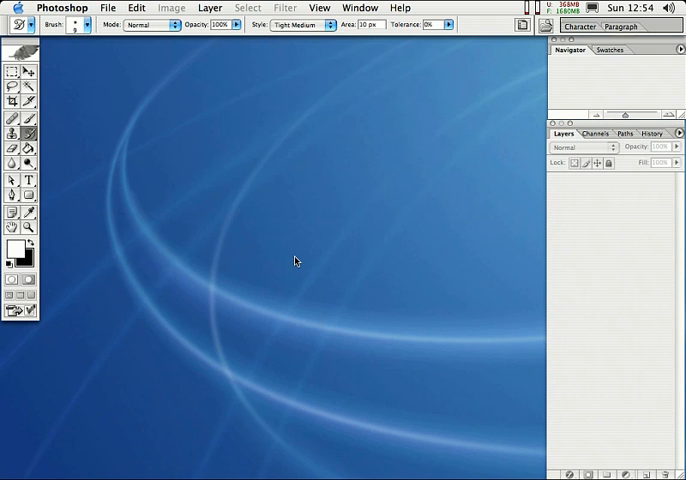
Step: Bring up the File Browser from the File menu to browse the Project Files folder
left_click(108, 8)
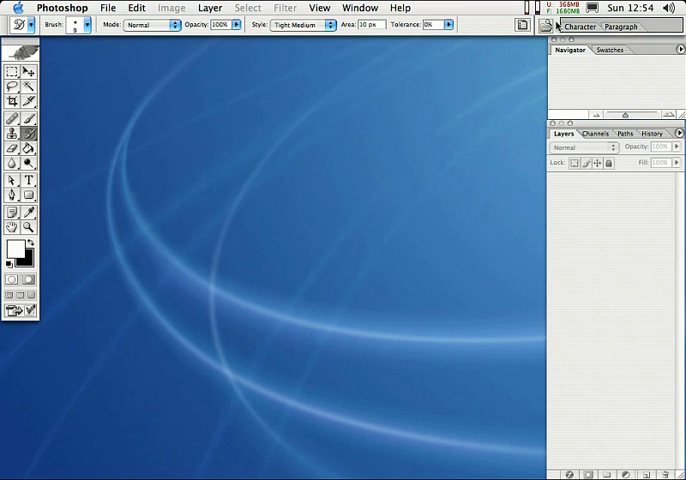
mouse_move(548, 24)
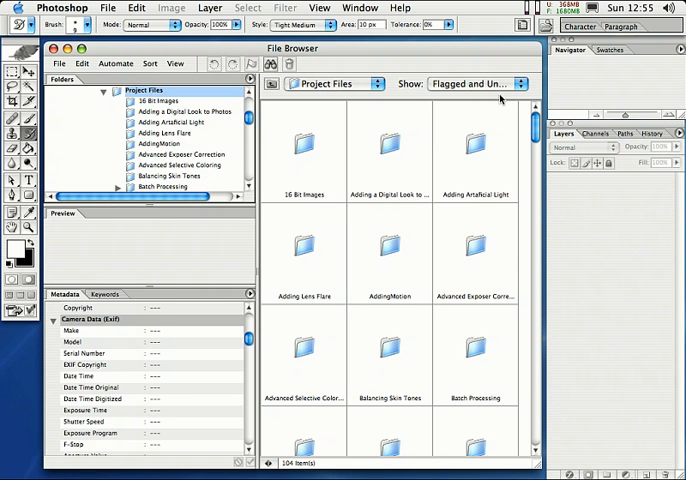
mouse_move(518, 166)
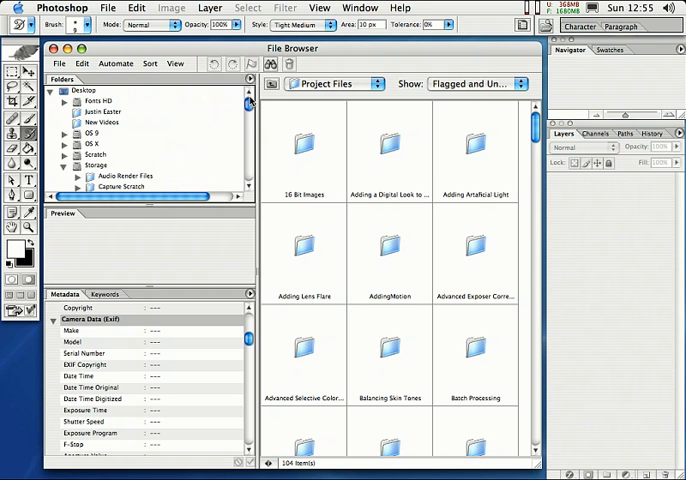
mouse_move(124, 174)
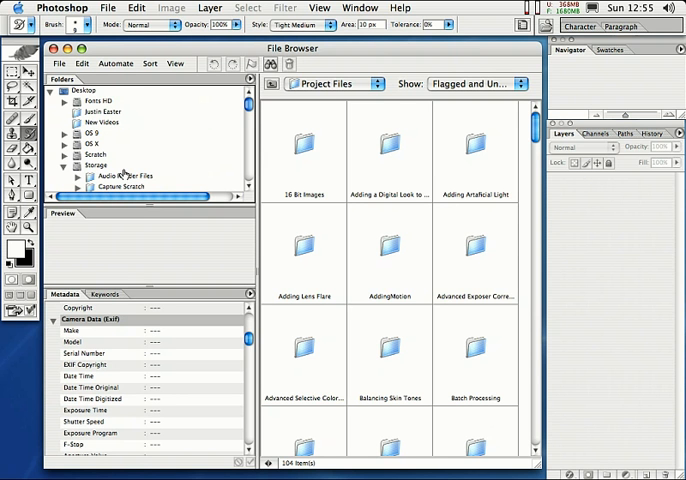
mouse_move(130, 176)
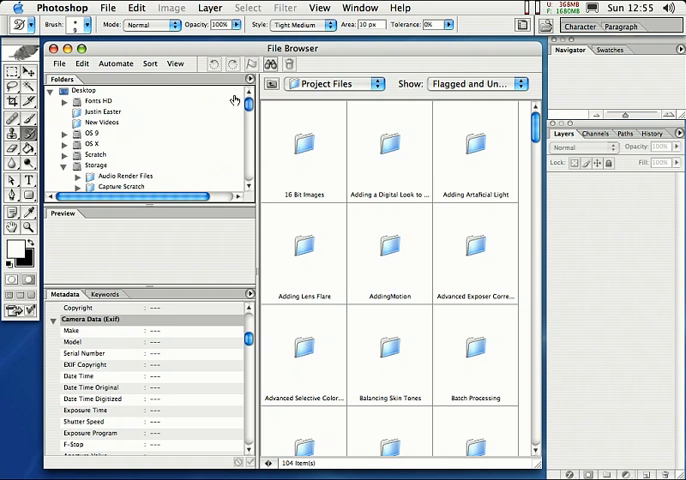
scroll("down", 3)
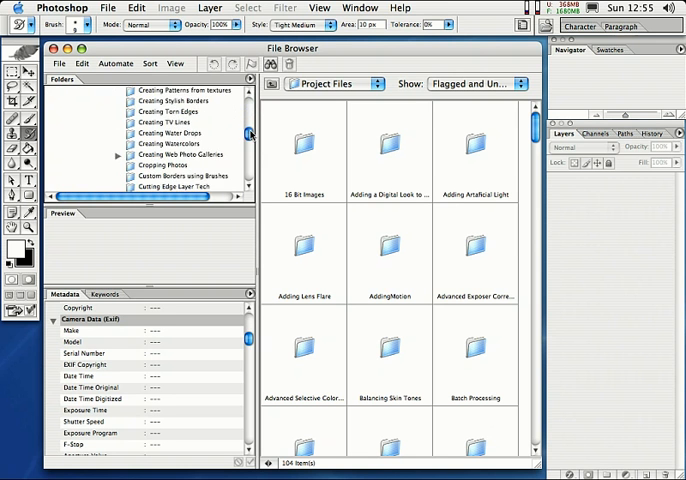
scroll("down", 3)
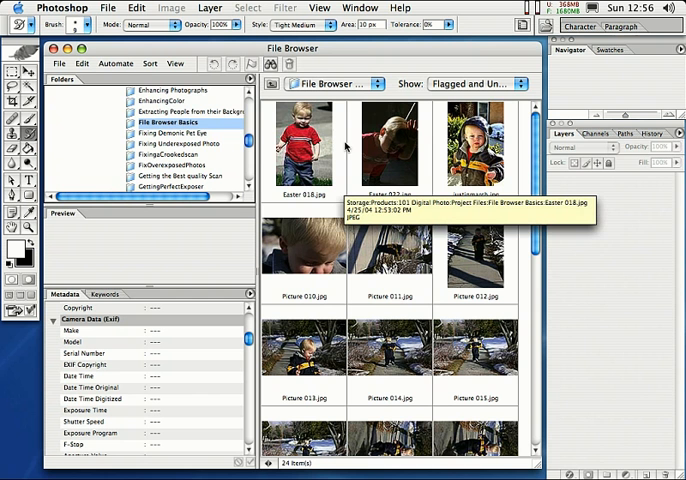
mouse_move(340, 184)
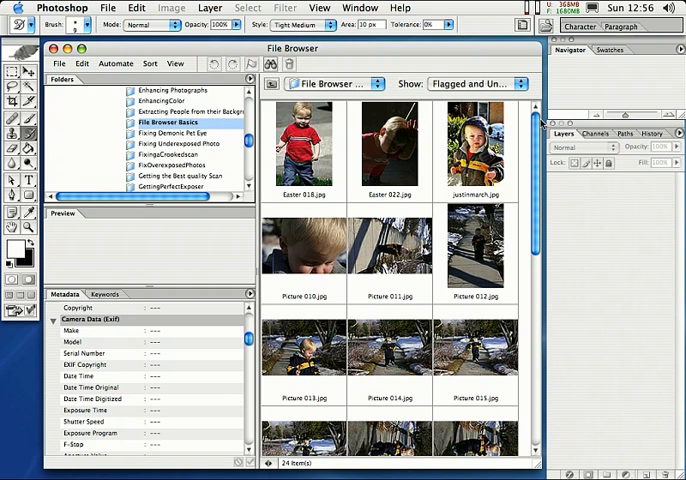
Step: Enter the File Browser Basics folder and preview Easter 018.jpg with its camera metadata
left_click(108, 8)
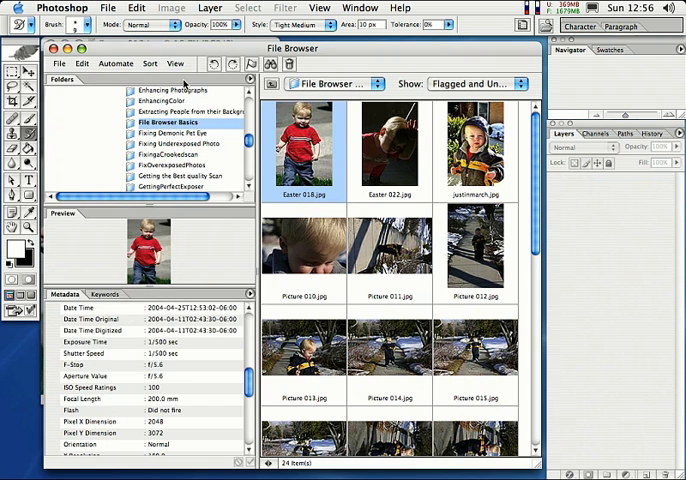
double_click(302, 150)
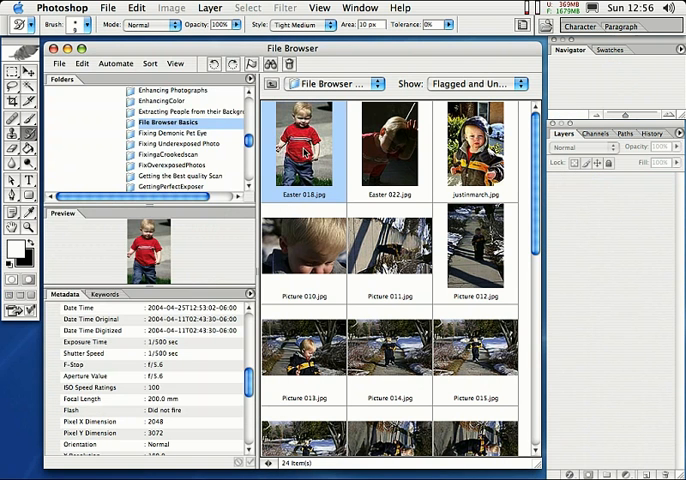
double_click(304, 156)
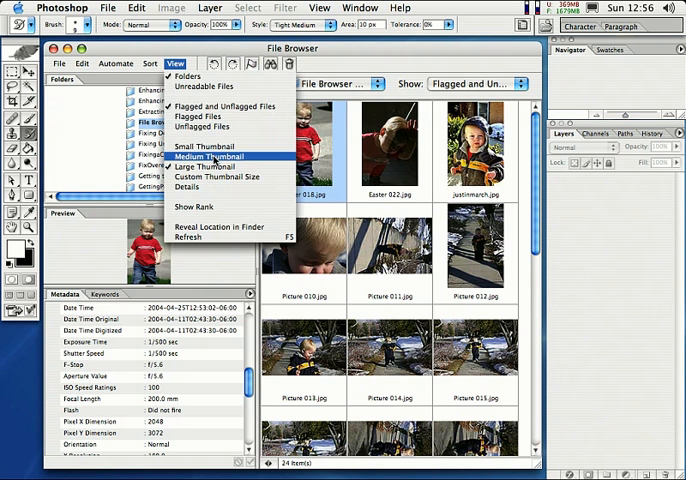
left_click(200, 146)
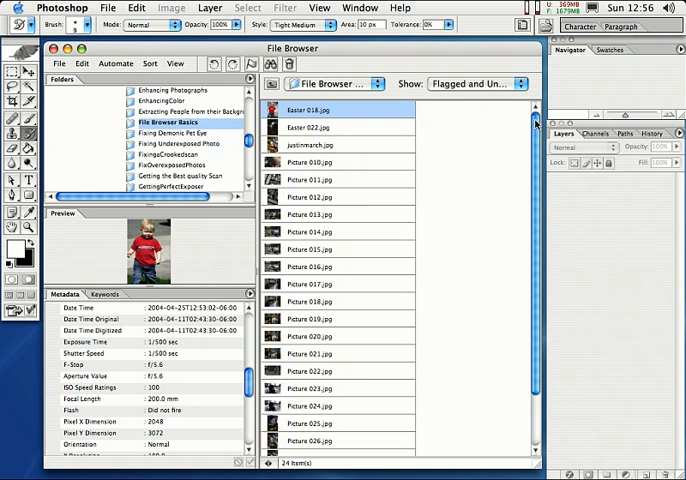
left_click(174, 64)
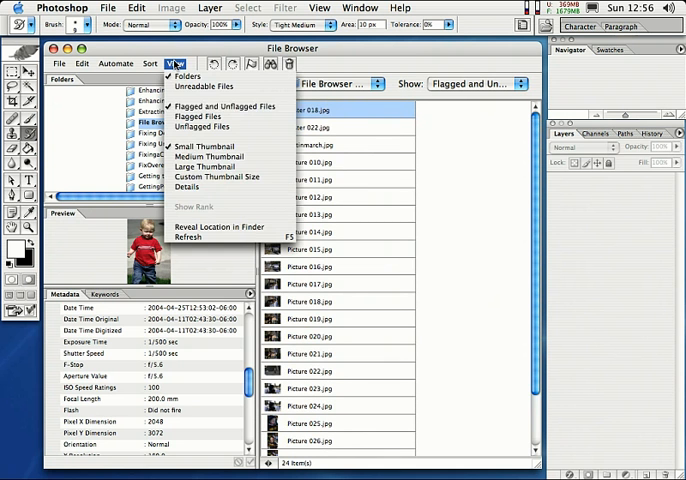
left_click(204, 166)
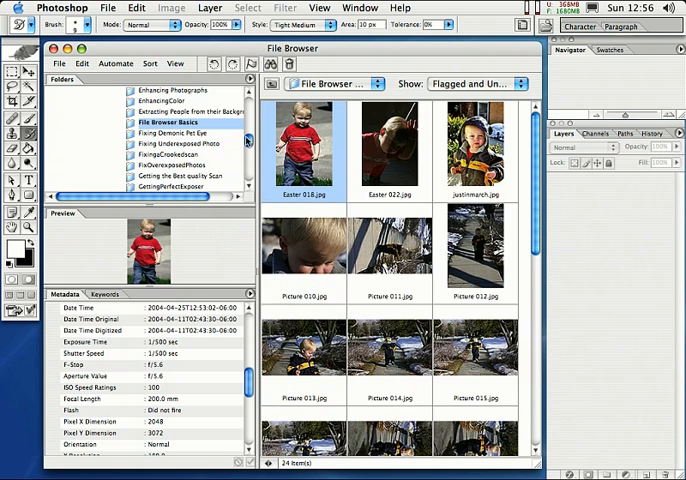
mouse_move(268, 272)
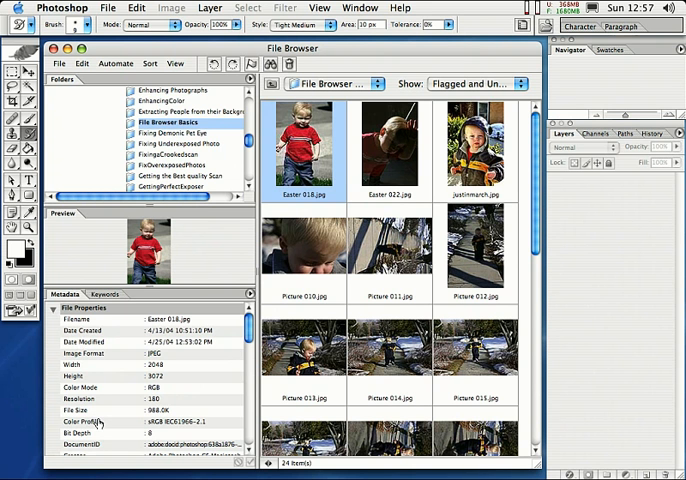
mouse_move(208, 360)
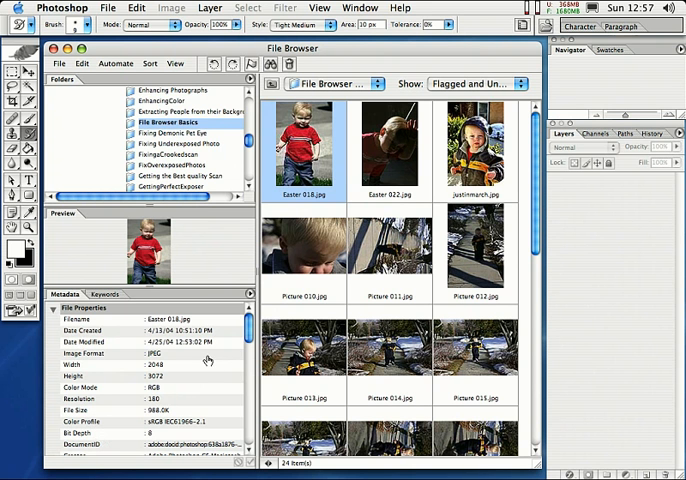
scroll("down", 3)
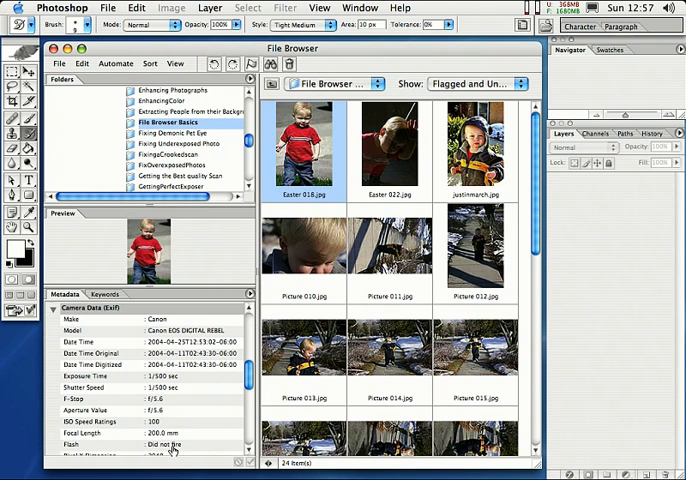
mouse_move(188, 424)
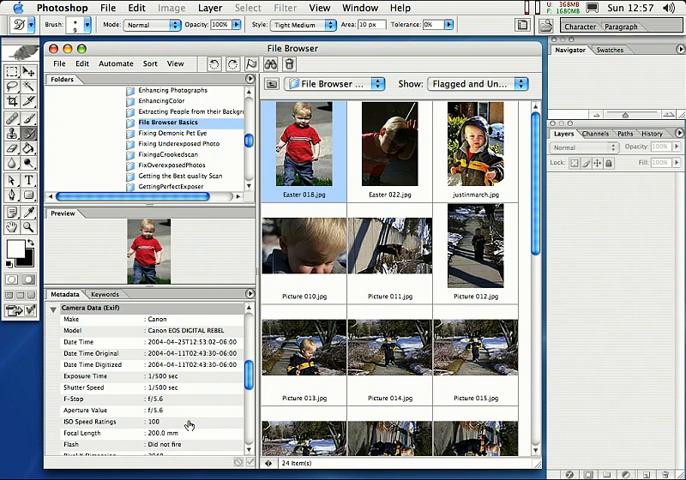
scroll("down", 3)
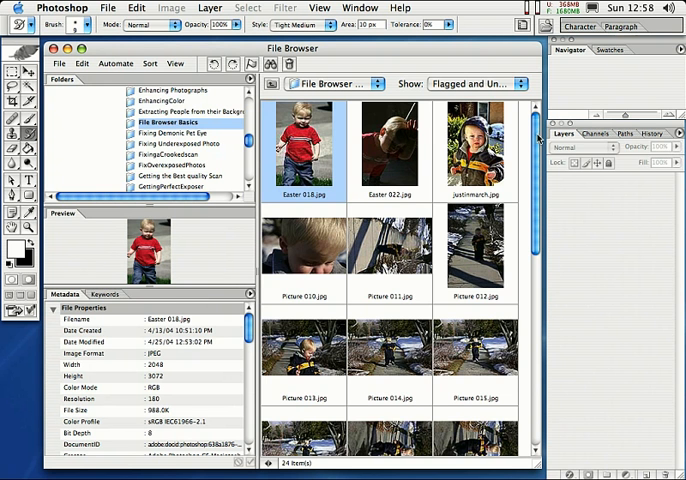
Step: Scroll down the thumbnails and select a sideways Picture photo to preview it
scroll("down", 3)
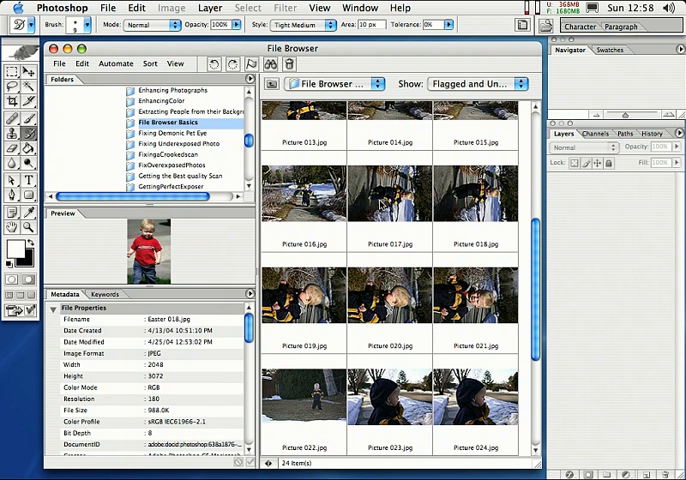
left_click(484, 228)
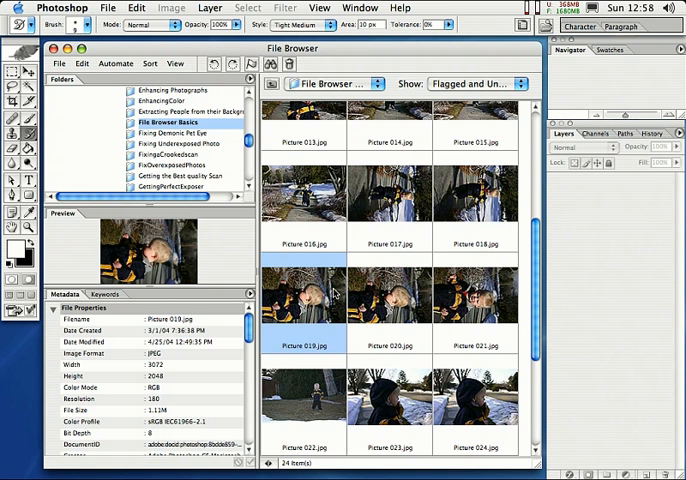
mouse_move(400, 240)
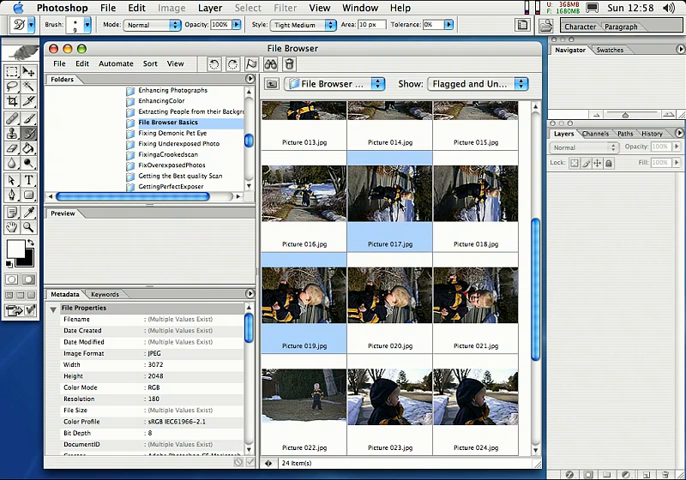
mouse_move(406, 210)
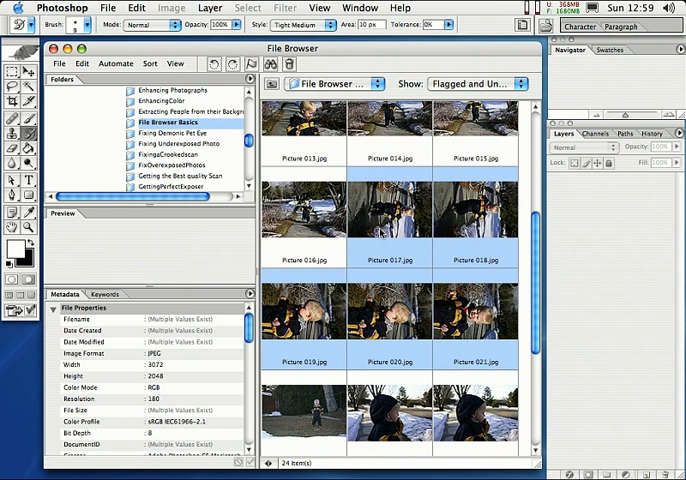
Step: Rotate the selected sideways photos 90° CCW from the thumbnail context menu
right_click(390, 240)
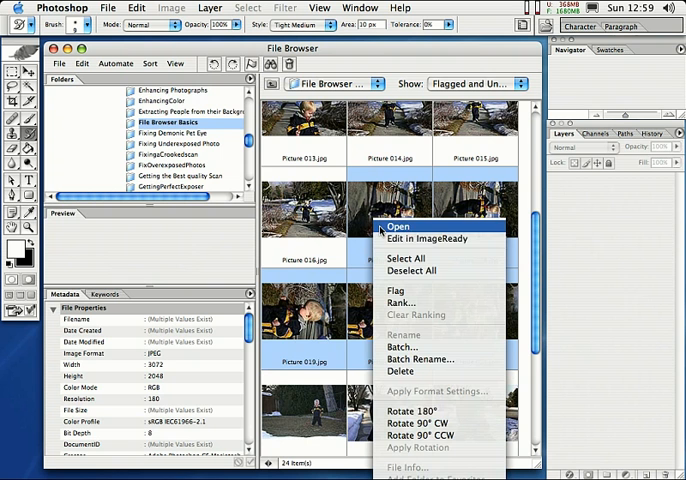
mouse_move(410, 412)
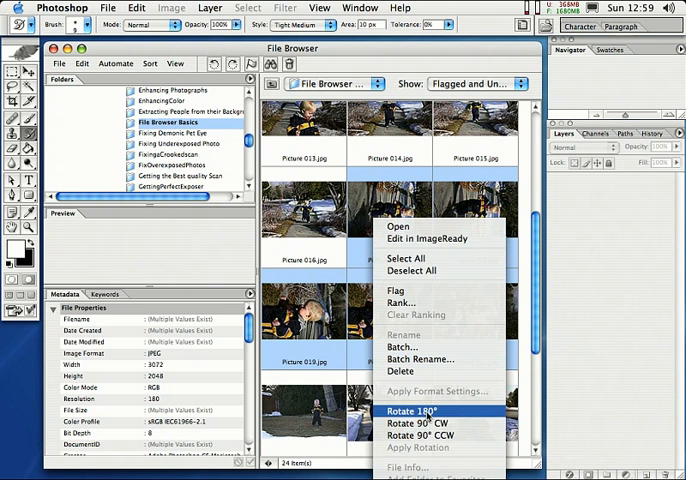
mouse_move(430, 436)
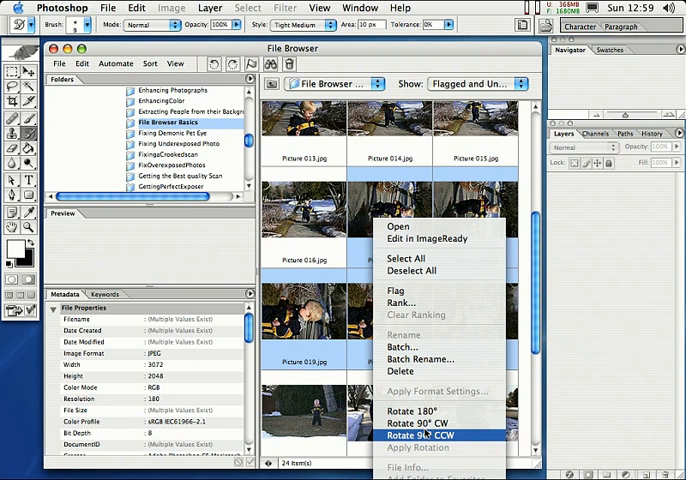
mouse_move(420, 424)
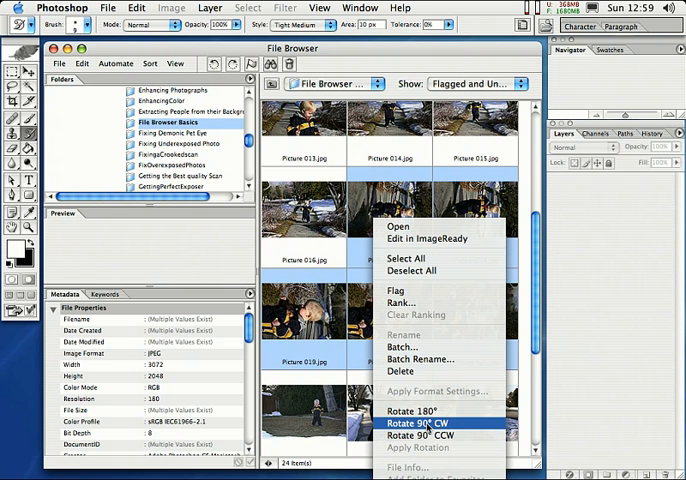
mouse_move(430, 436)
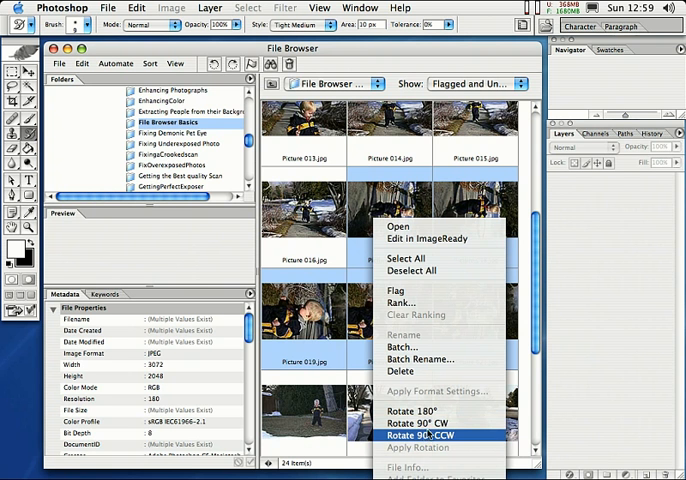
left_click(424, 436)
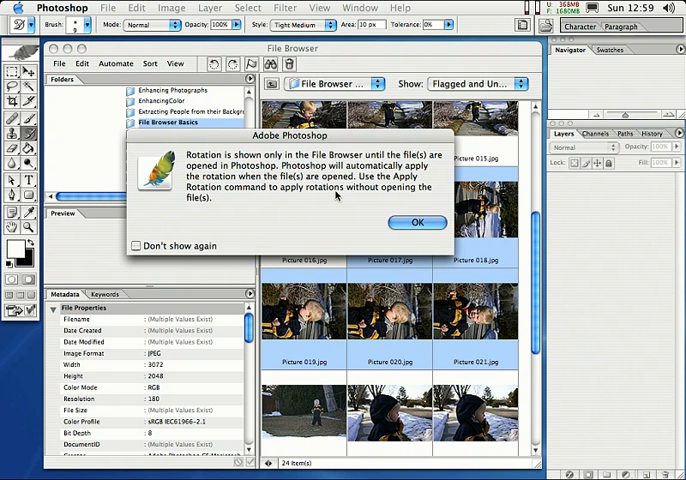
mouse_move(376, 212)
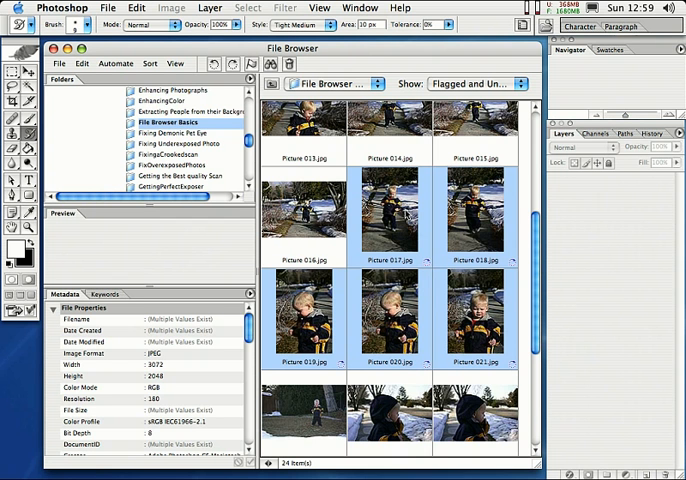
Step: Apply the rotation to the photo files and confirm the resave warning with Continue
right_click(396, 210)
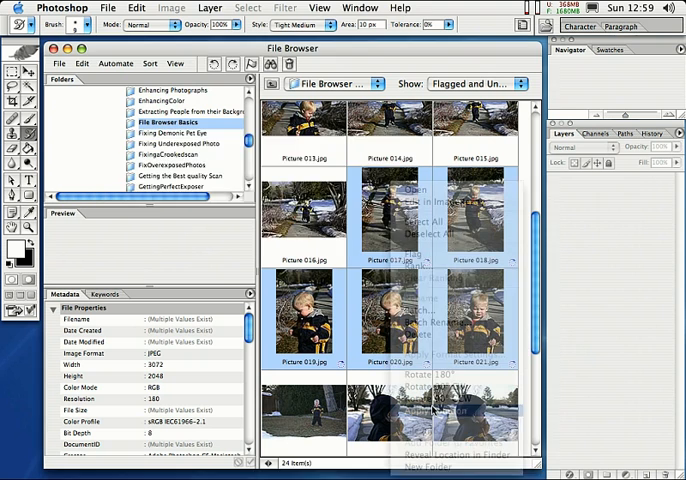
left_click(428, 386)
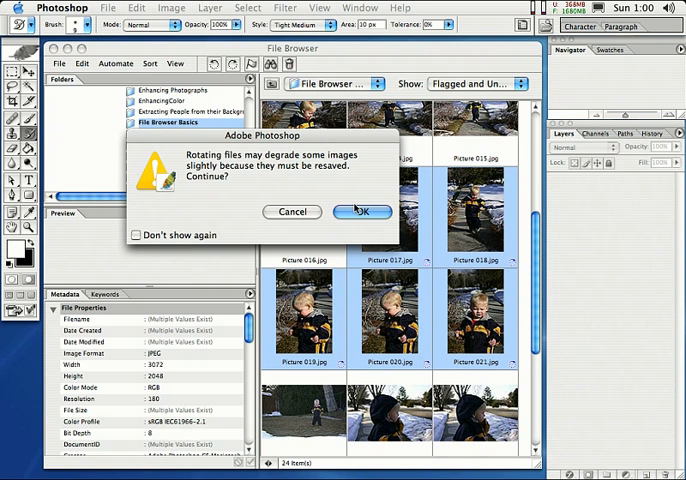
left_click(362, 212)
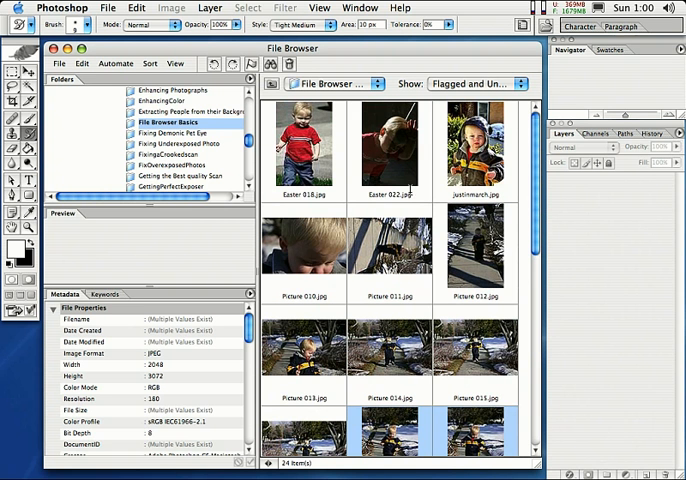
Step: Navigate the Folders tree to the desktop Storage folder listing Audio Render Files and Freelance
left_click(388, 150)
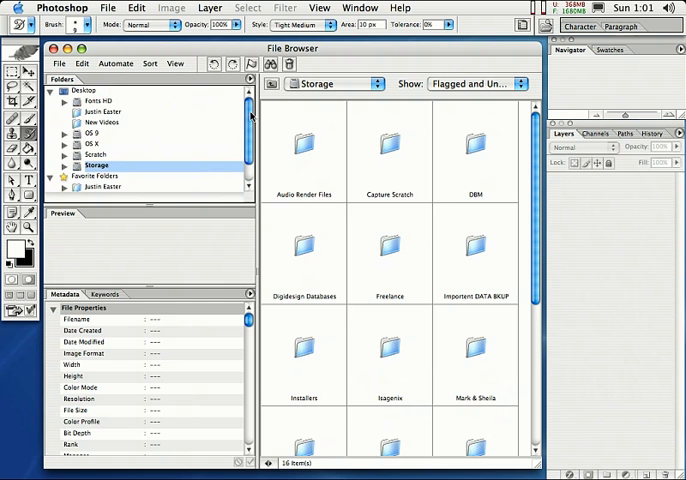
right_click(96, 140)
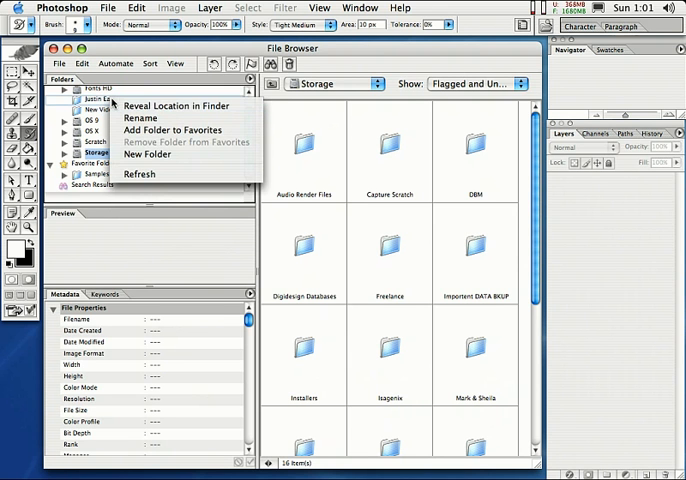
mouse_move(176, 130)
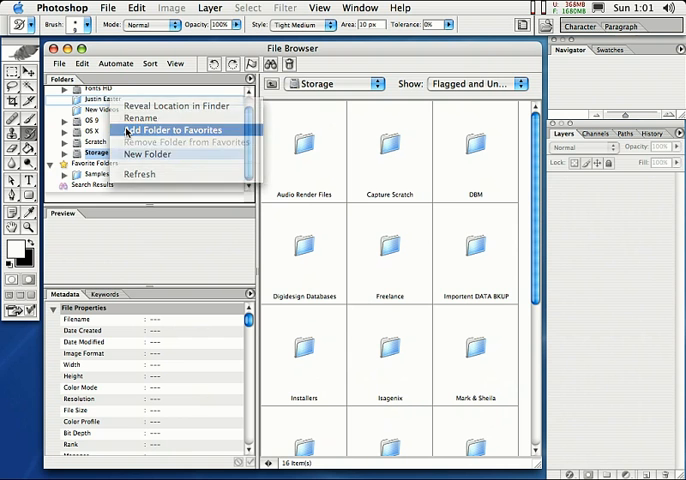
left_click(168, 130)
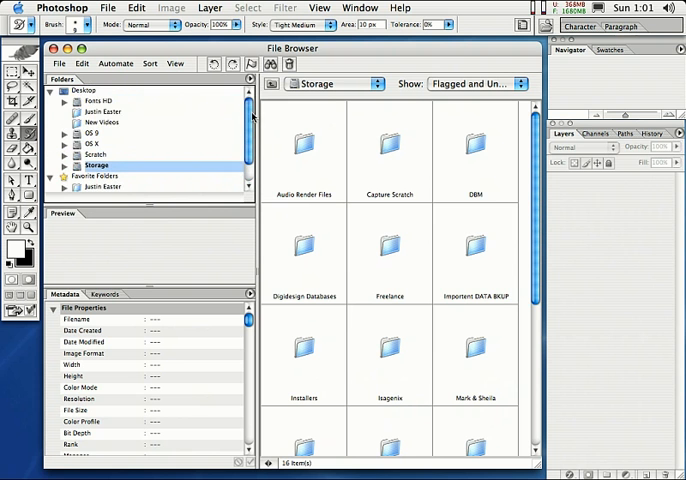
left_click(104, 112)
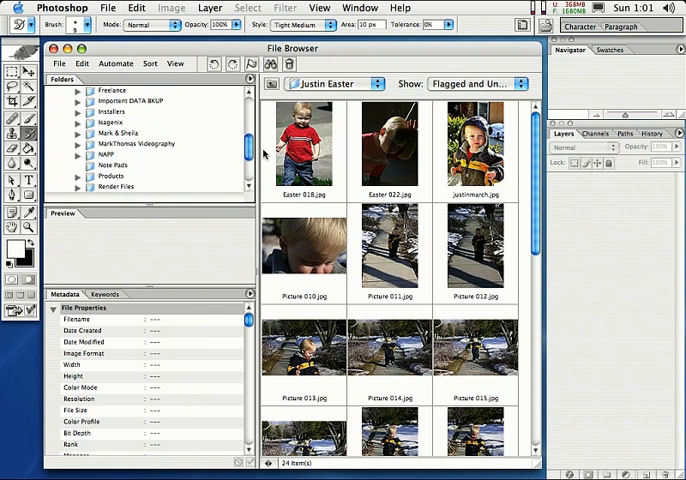
scroll("down", 3)
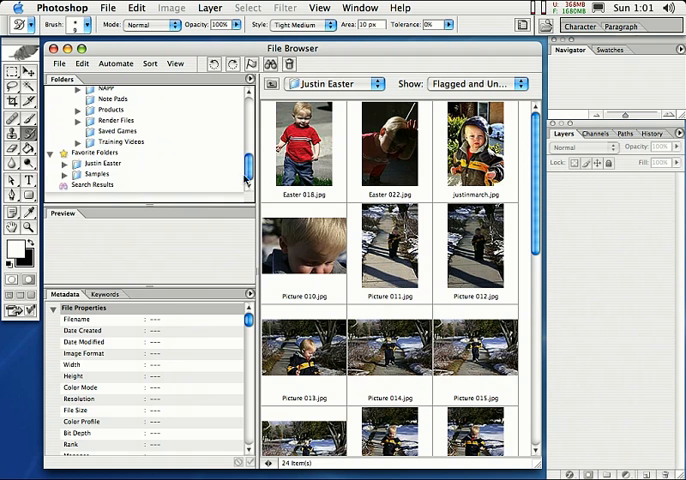
left_click(104, 164)
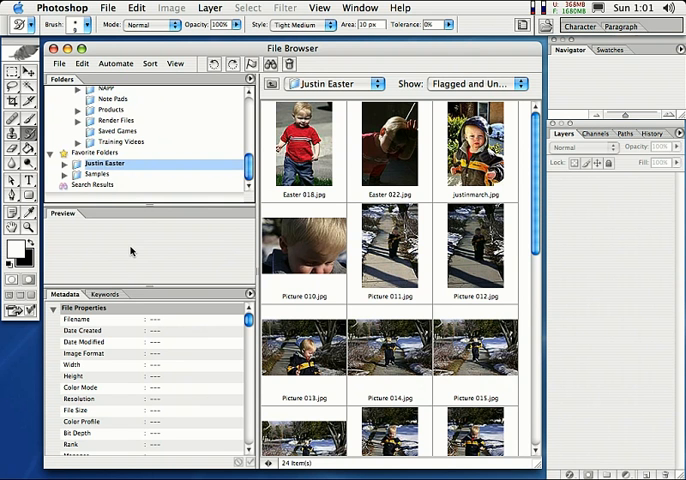
left_click(90, 174)
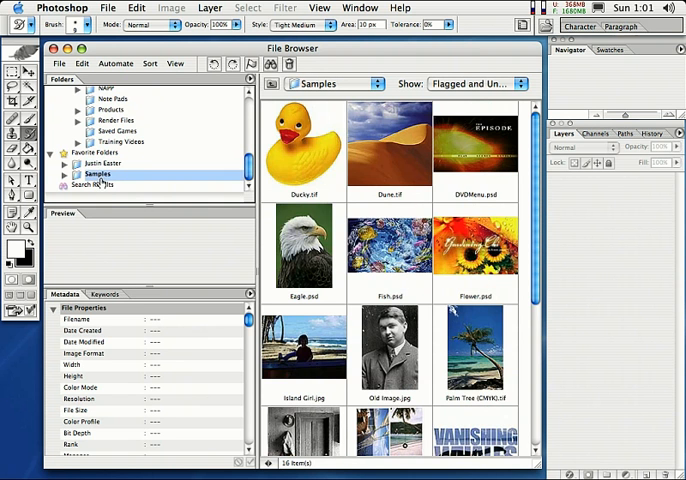
left_click(104, 164)
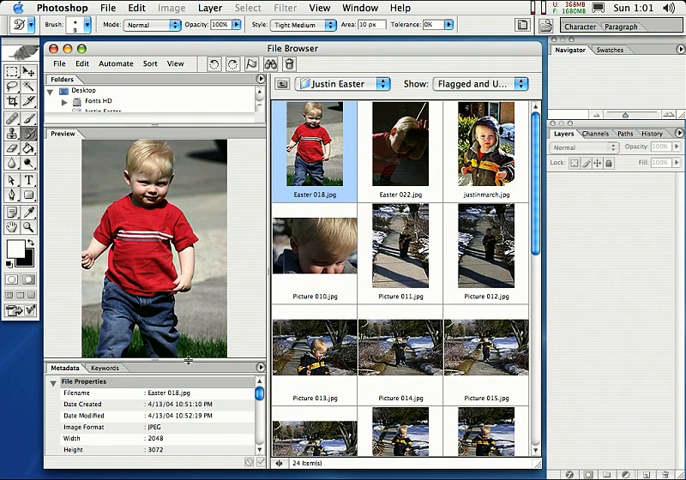
Step: Preview the toddler in the winter jacket, then the snowy sidewalk shot Picture 011.jpg
left_click(488, 144)
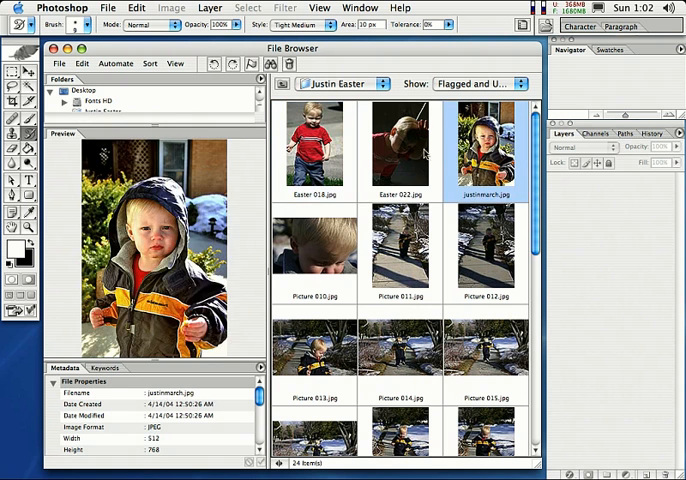
left_click(402, 244)
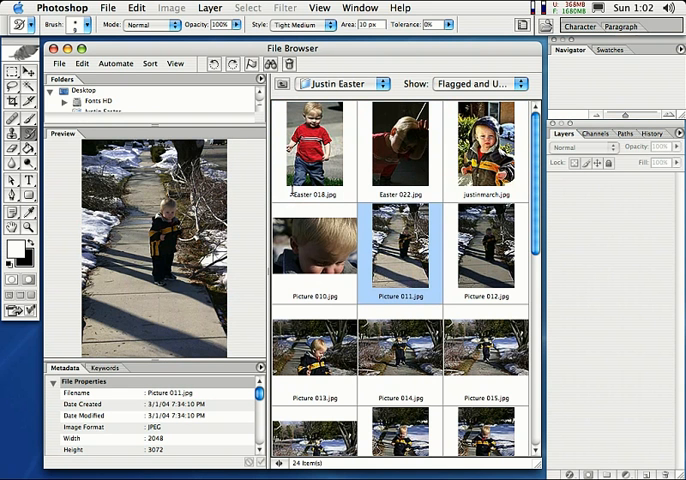